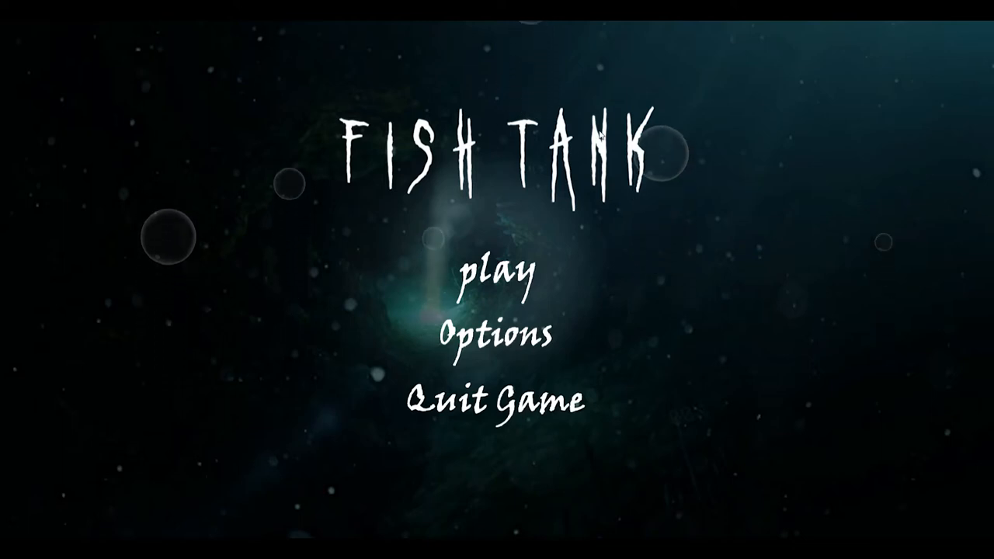
mouse_move(711, 238)
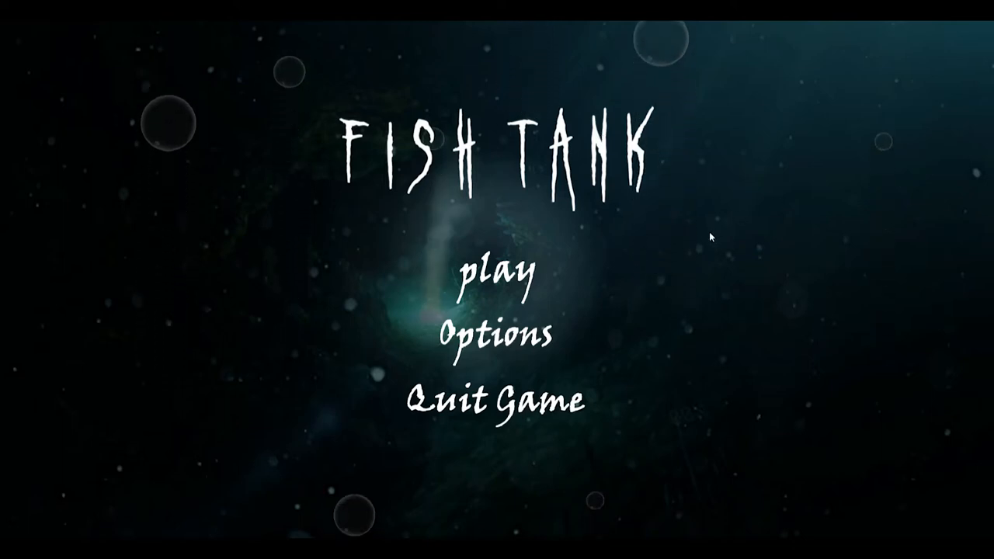
mouse_move(866, 157)
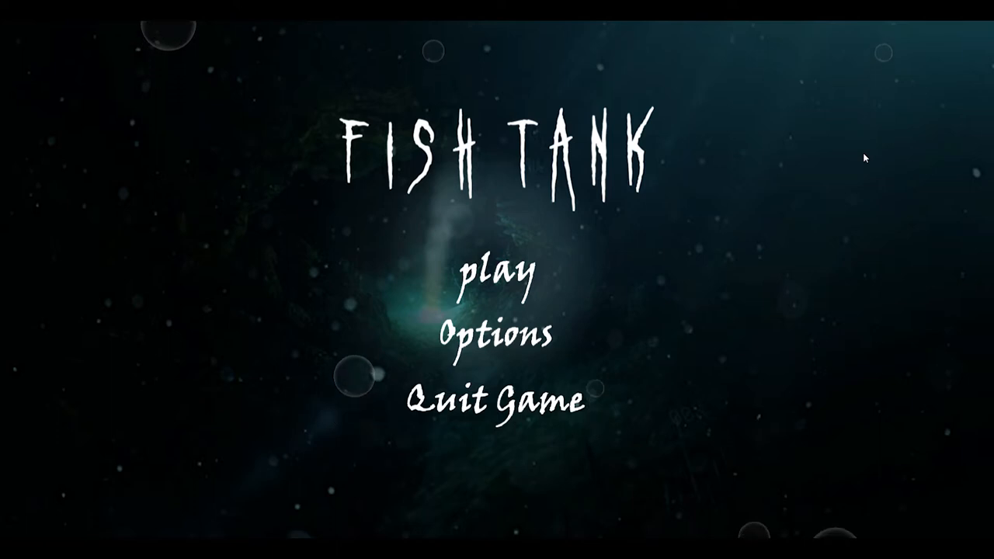
mouse_move(511, 248)
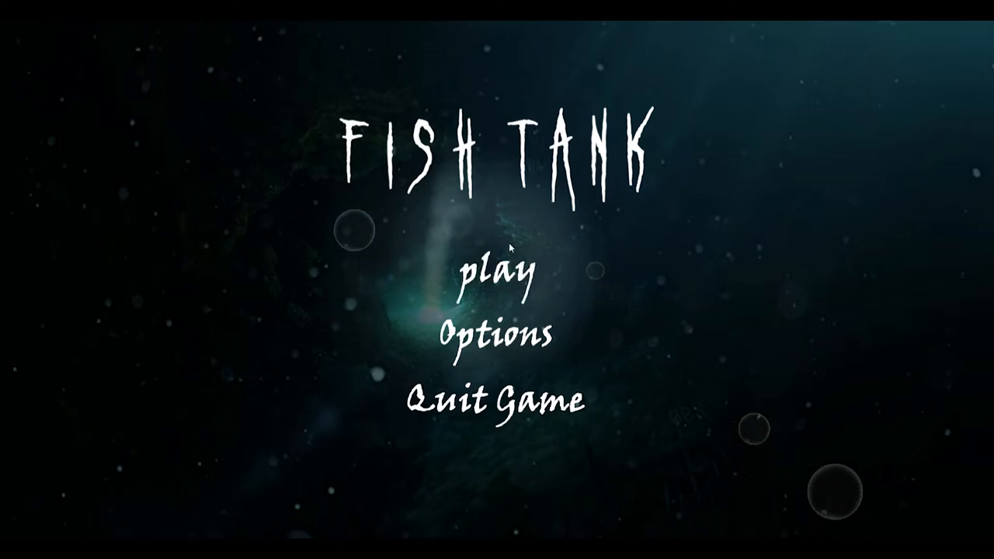
mouse_move(754, 307)
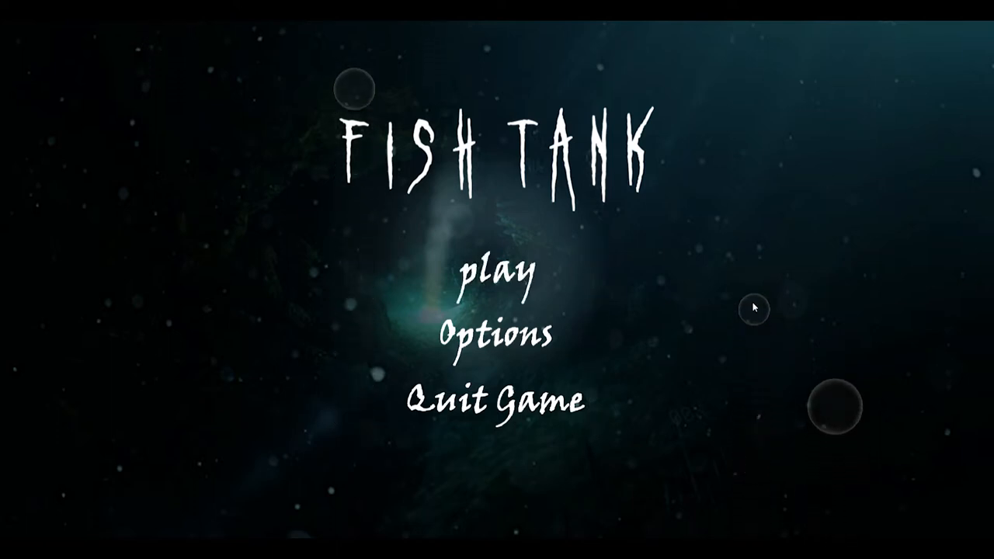
mouse_move(496, 337)
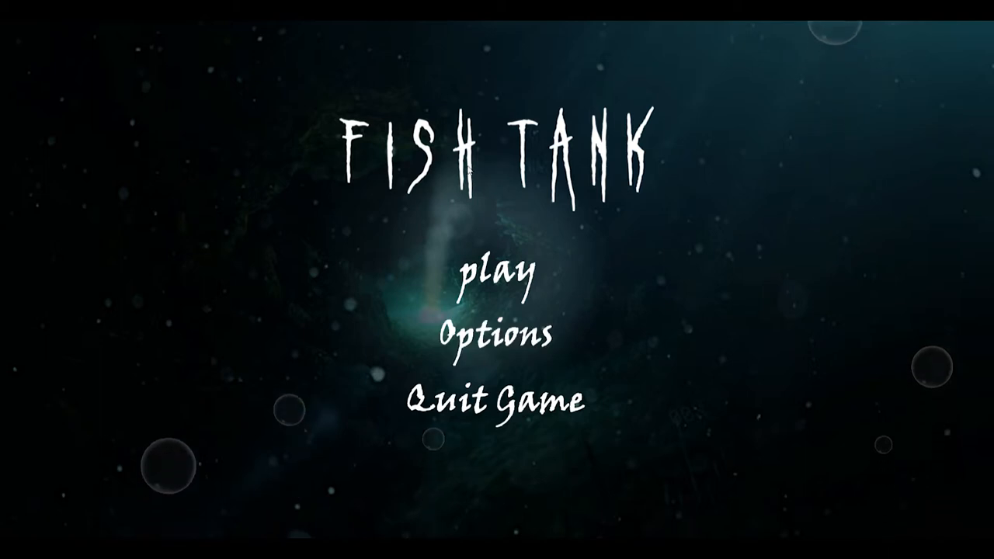
Step: Visit settings, return to the title menu, start a new game, and pick up a skeleton's glow stick
left_click(497, 337)
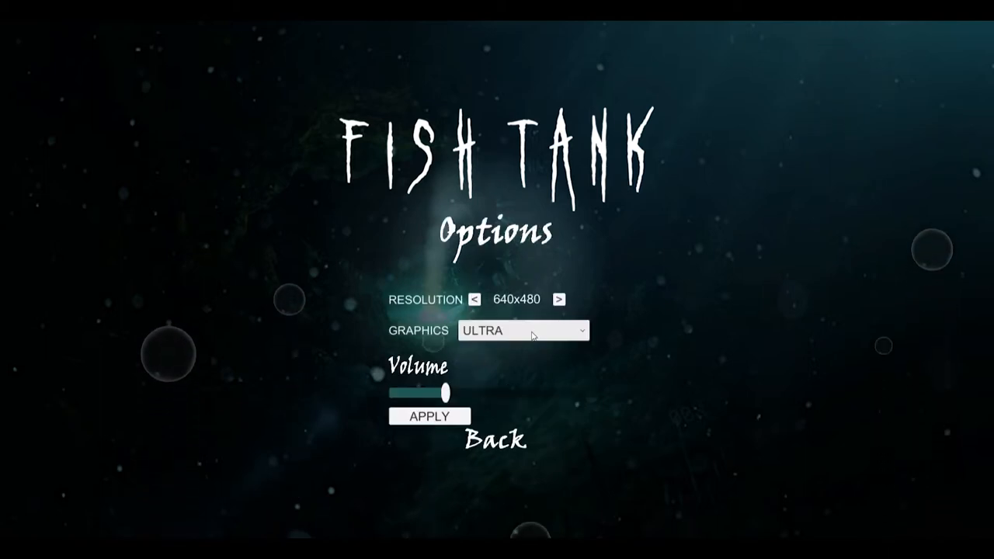
mouse_move(494, 443)
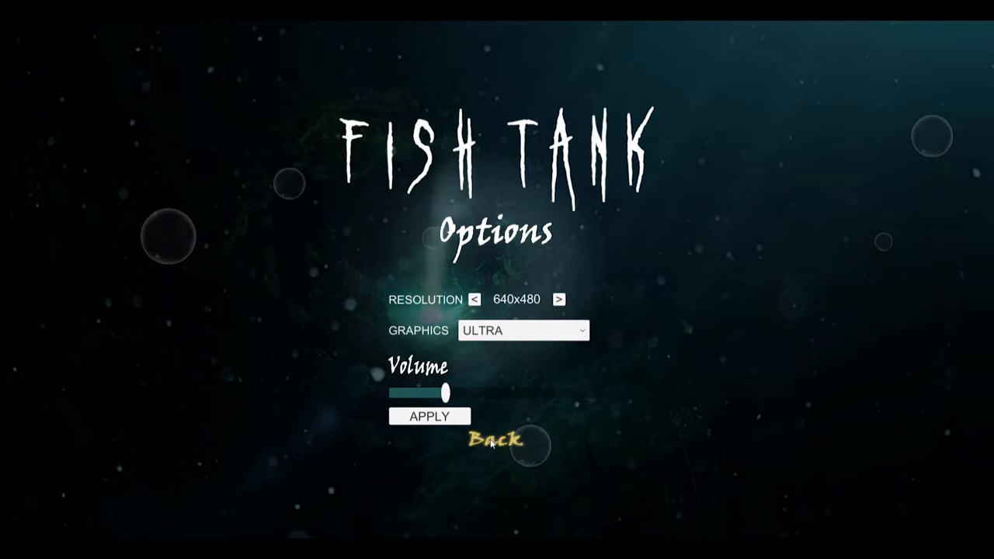
left_click(496, 440)
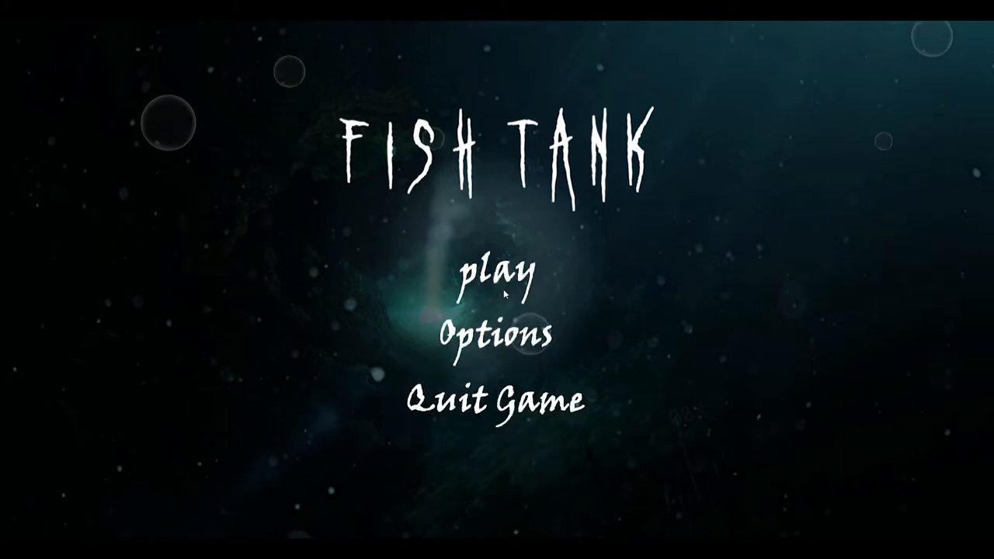
mouse_move(502, 273)
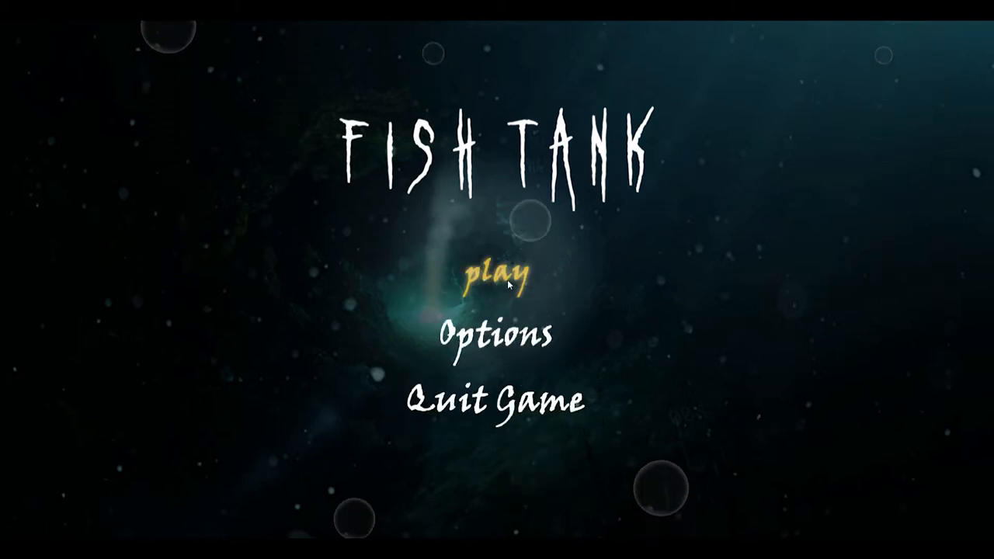
left_click(495, 274)
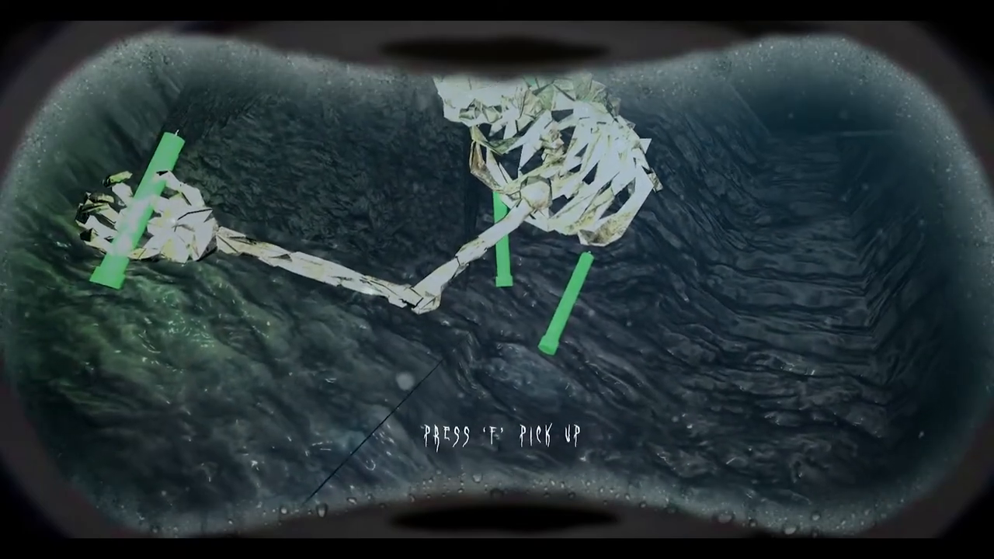
key("f")
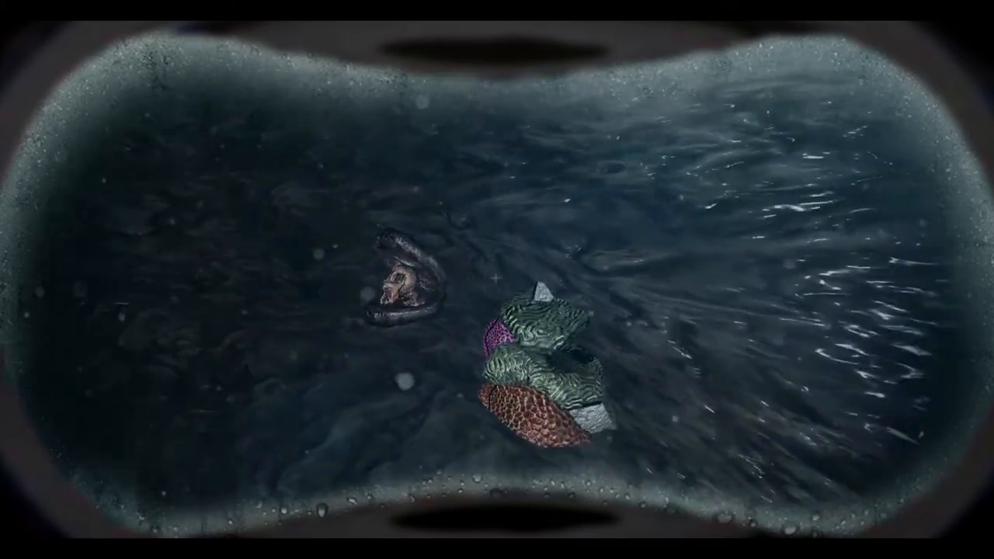